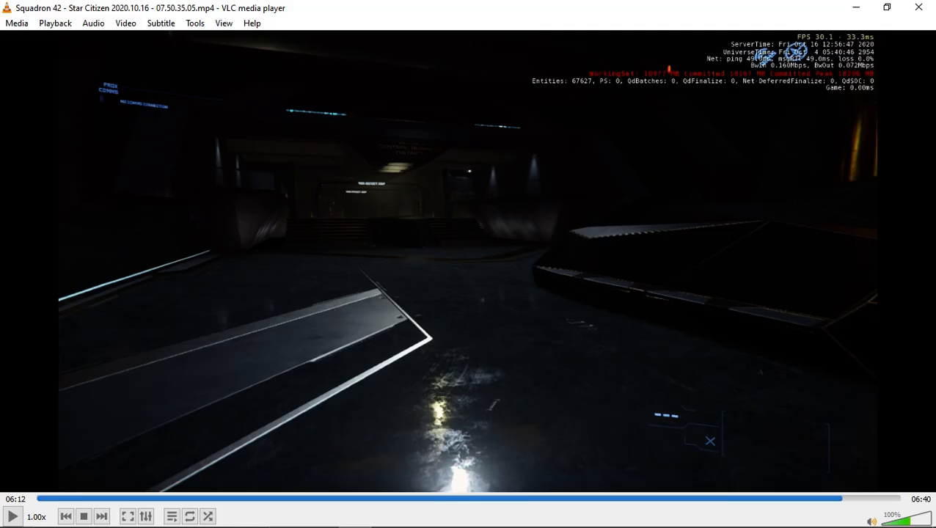
Step: Resume the paused Star Citizen recording from around 06:12 using the Play button
{"action": "left_click", "coordinate": [13, 517]}
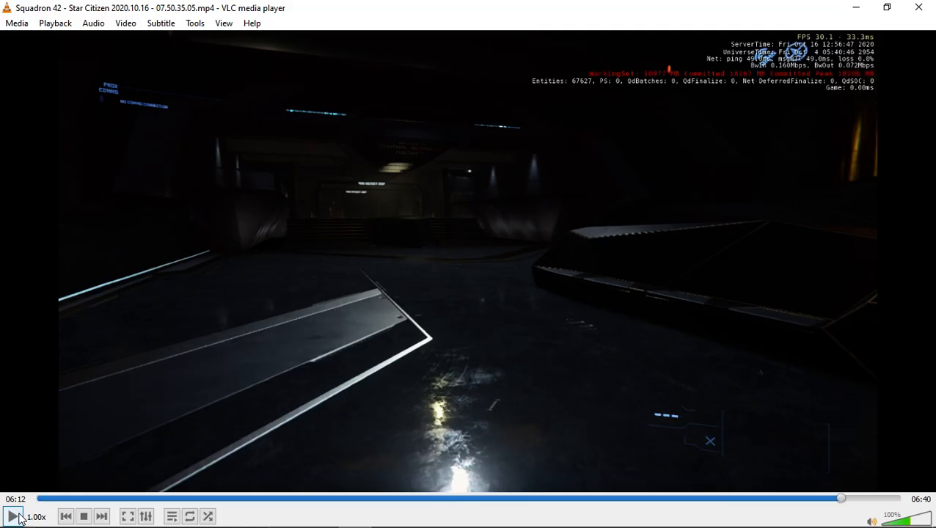
{"action": "left_click", "coordinate": [12, 517]}
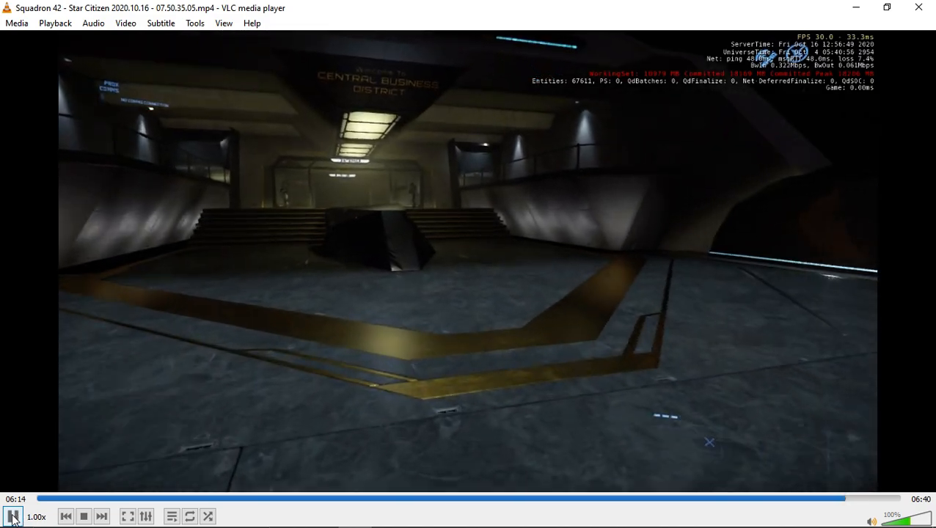